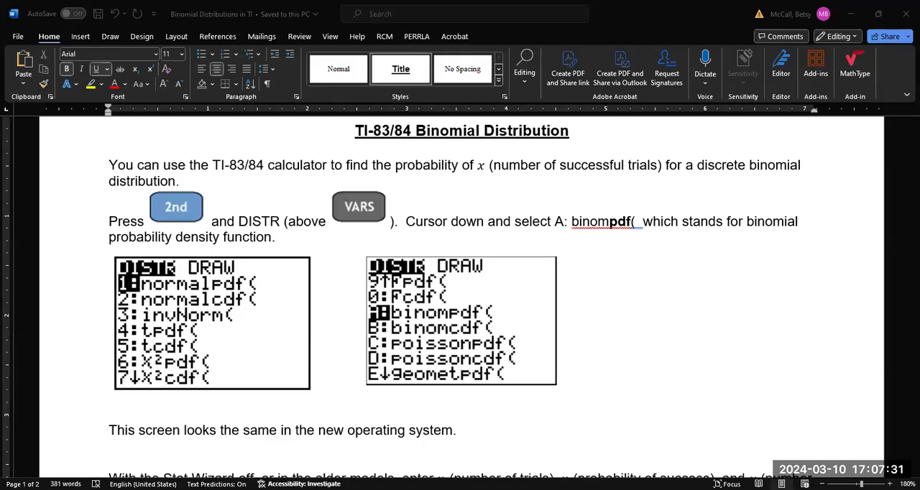
{"action": "mouse_move", "coordinate": [648, 356]}
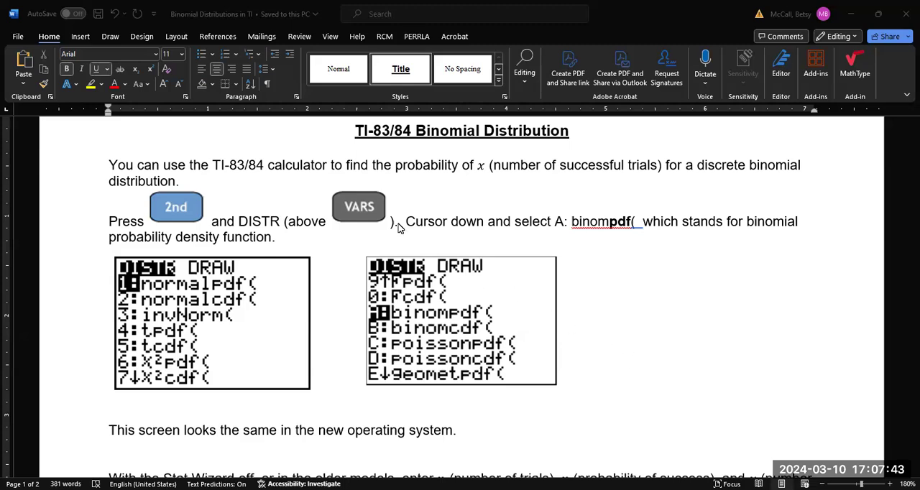
{"action": "mouse_move", "coordinate": [102, 219]}
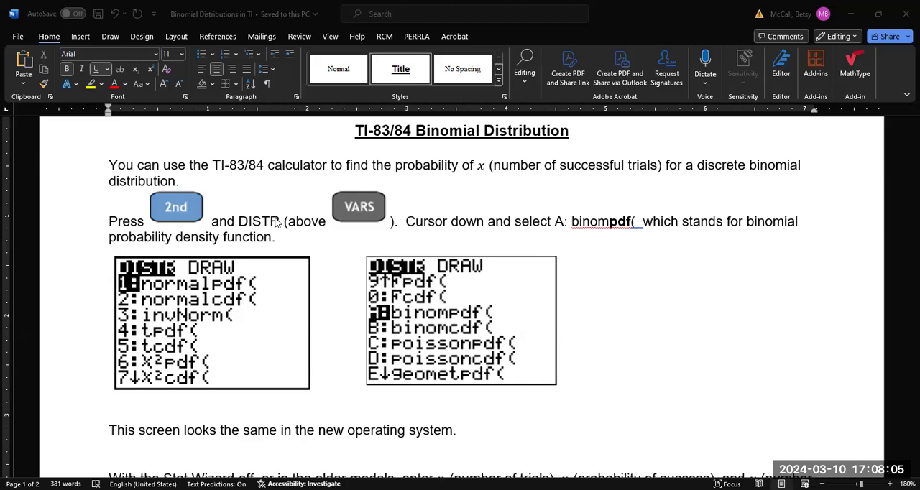
{"action": "mouse_move", "coordinate": [250, 243]}
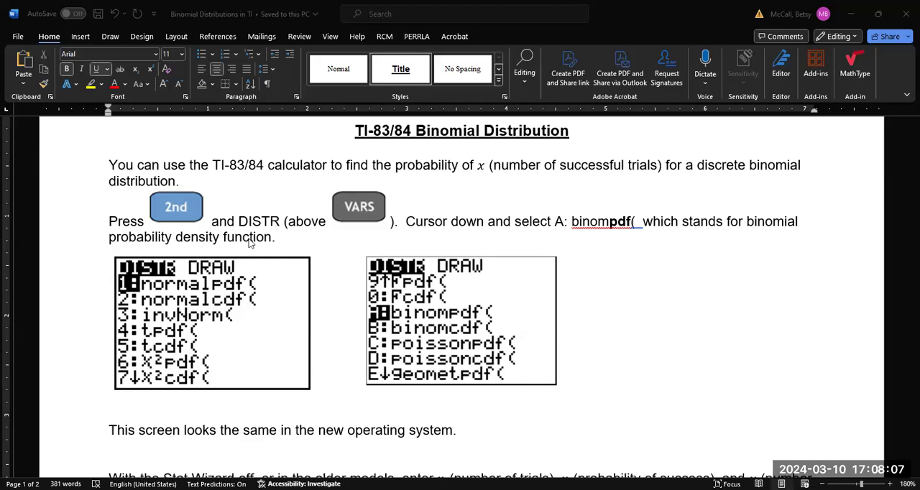
{"action": "mouse_move", "coordinate": [229, 370]}
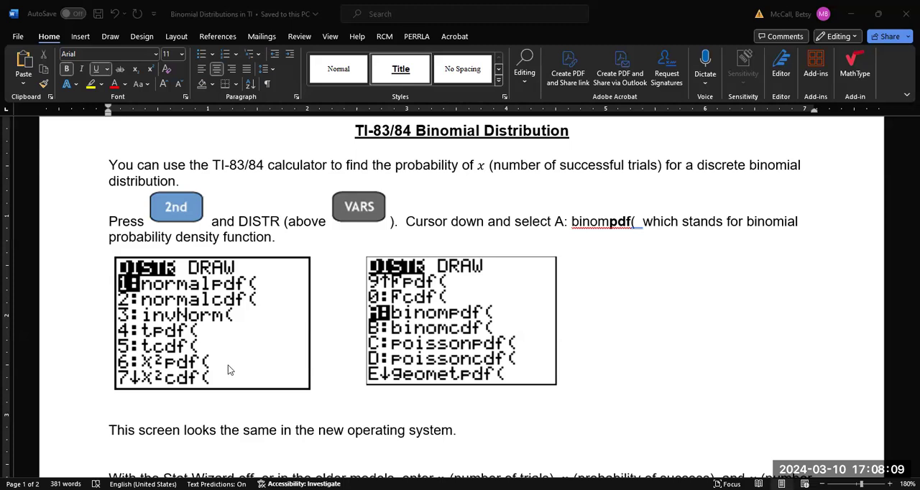
{"action": "mouse_move", "coordinate": [287, 290]}
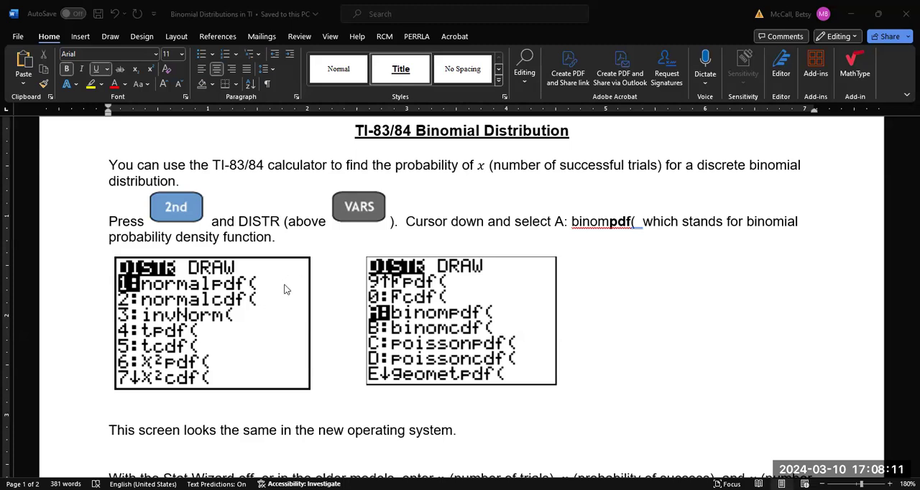
{"action": "mouse_move", "coordinate": [227, 351]}
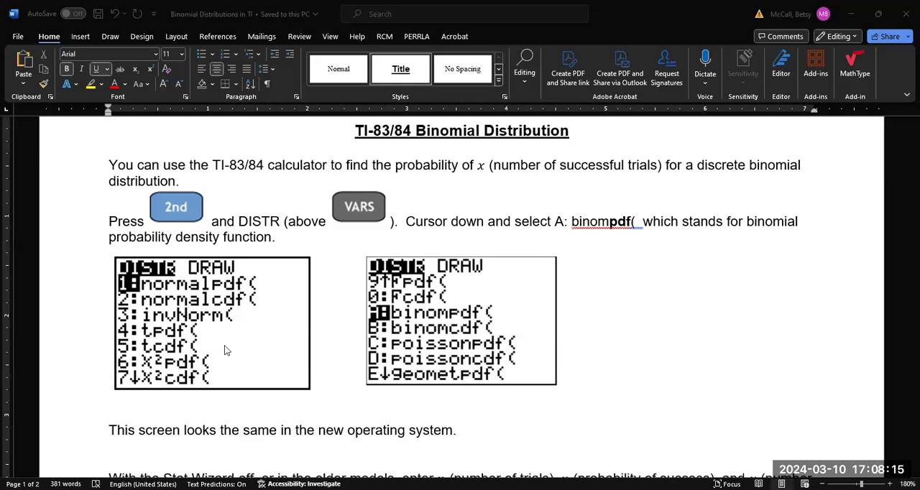
{"action": "mouse_move", "coordinate": [621, 228]}
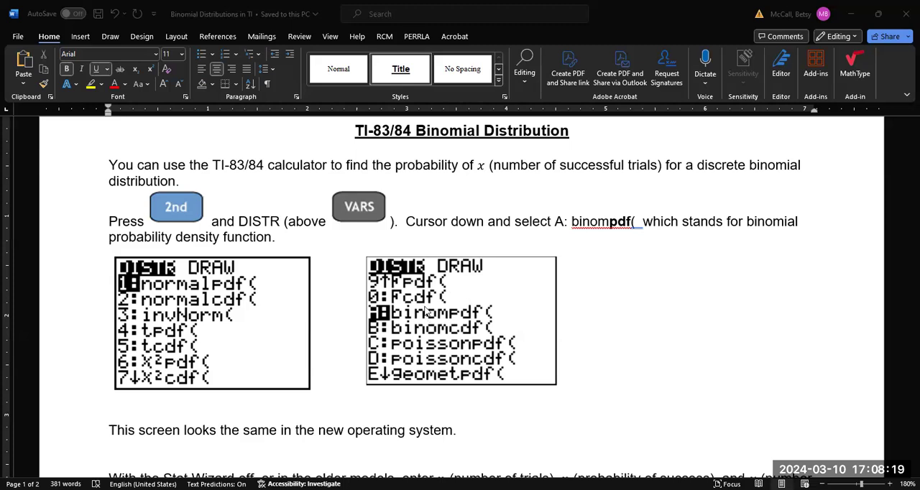
{"action": "mouse_move", "coordinate": [400, 380]}
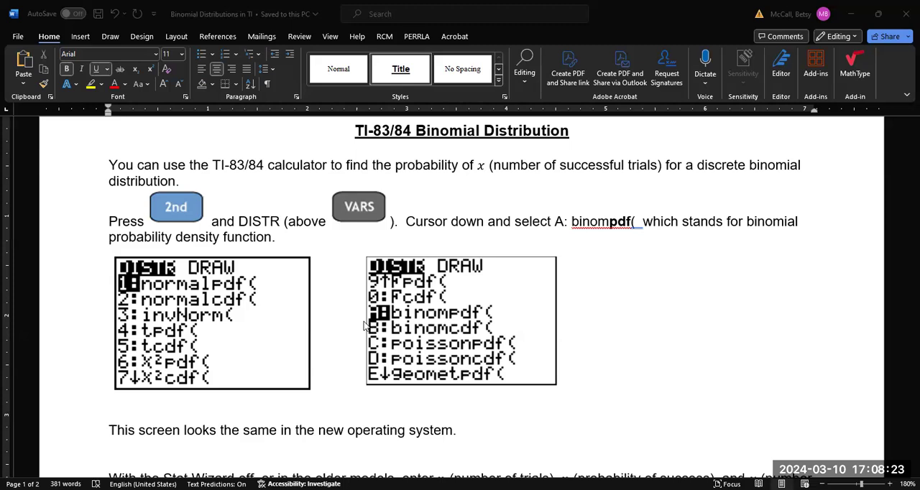
{"action": "mouse_move", "coordinate": [394, 319]}
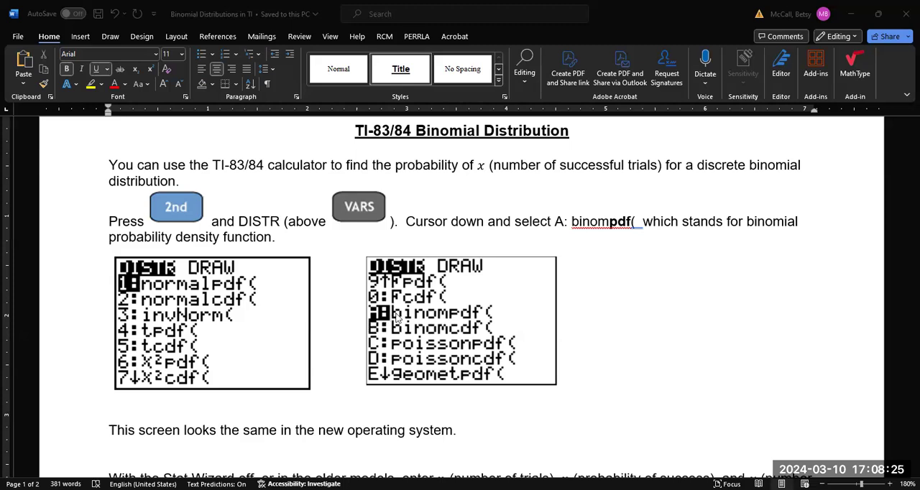
{"action": "mouse_move", "coordinate": [394, 319]}
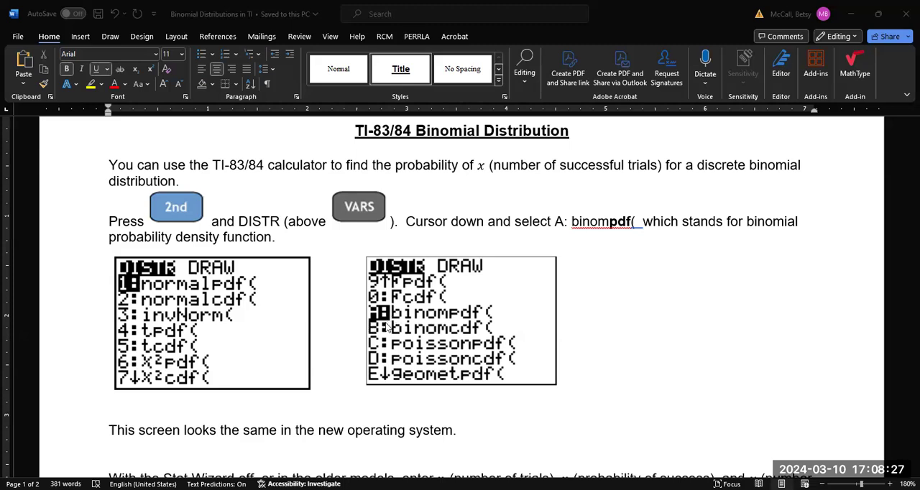
{"action": "mouse_move", "coordinate": [417, 348]}
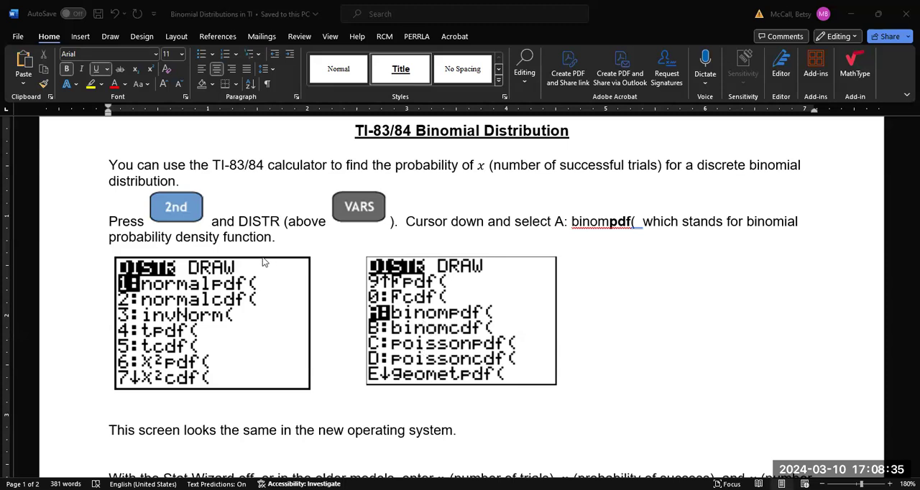
{"action": "mouse_move", "coordinate": [621, 229]}
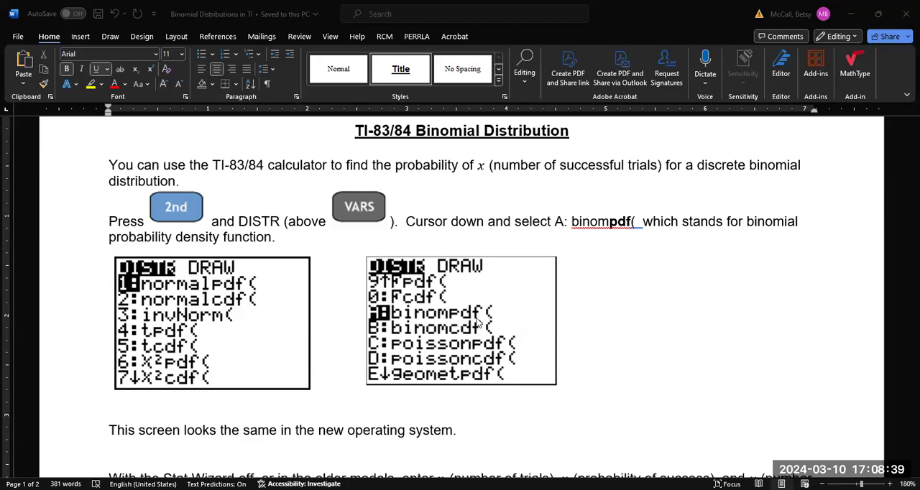
{"action": "mouse_move", "coordinate": [454, 322]}
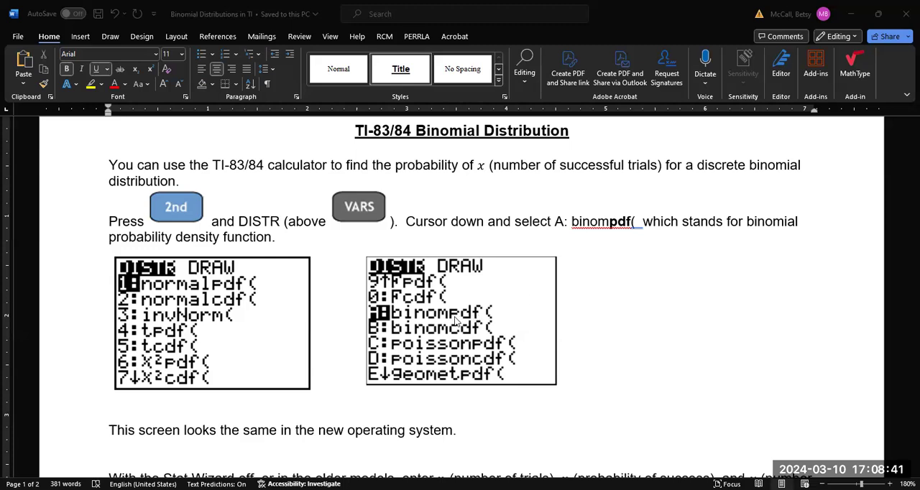
{"action": "mouse_move", "coordinate": [463, 322]}
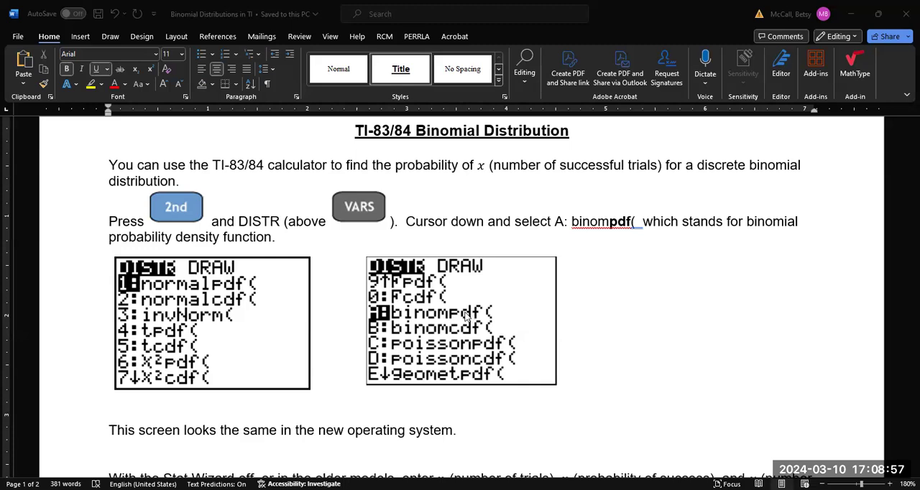
{"action": "mouse_move", "coordinate": [471, 339]}
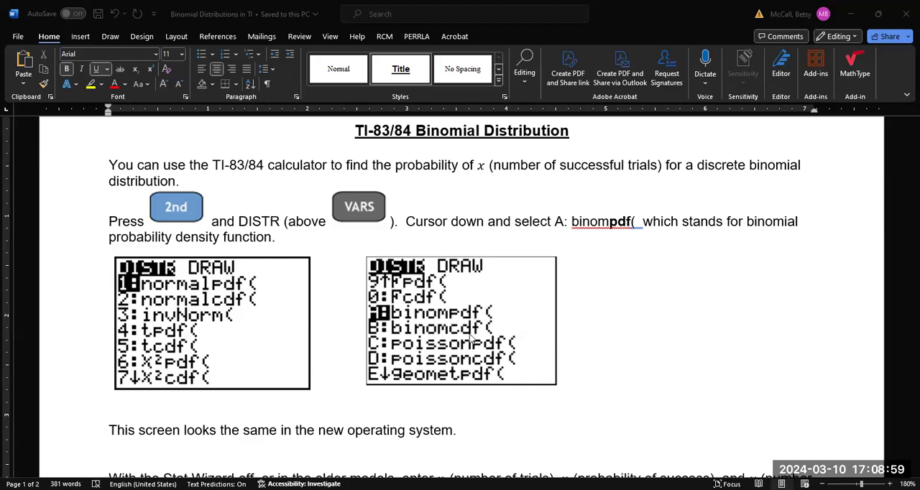
{"action": "mouse_move", "coordinate": [420, 345]}
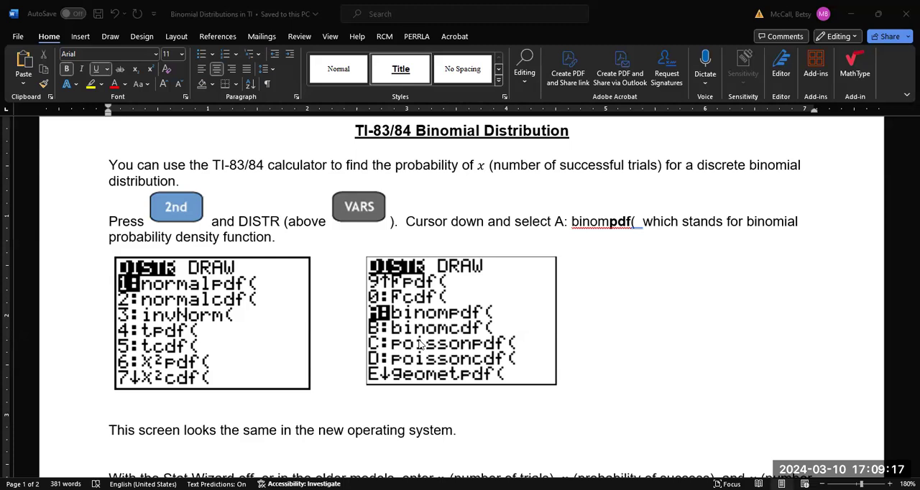
{"action": "mouse_move", "coordinate": [353, 320]}
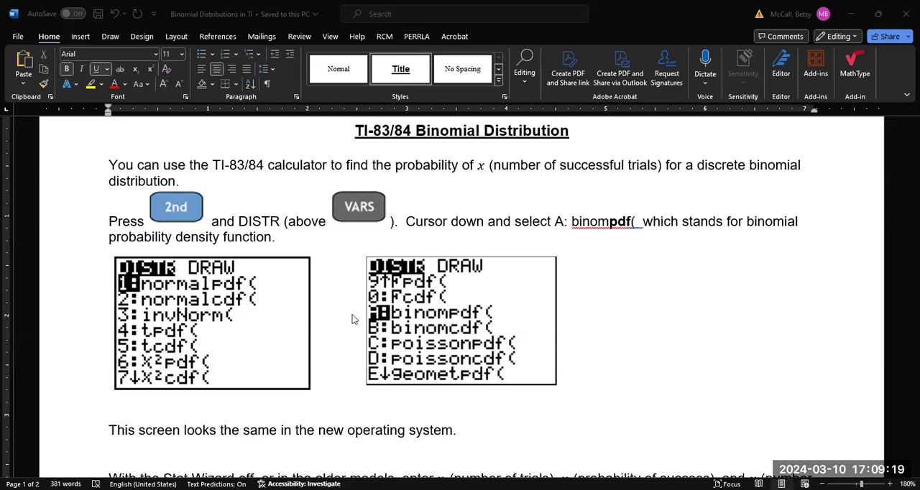
{"action": "mouse_move", "coordinate": [874, 429]}
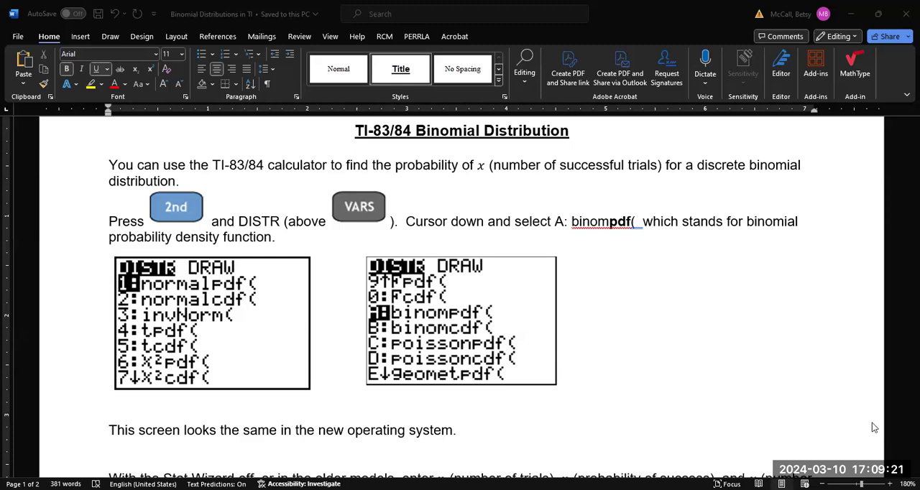
Step: Scroll to Example 1's binompdf screenshots for n = 20, p = 0.5 giving 0.1201343536
{"action": "scroll", "scroll_direction": "down", "scroll_amount": 3}
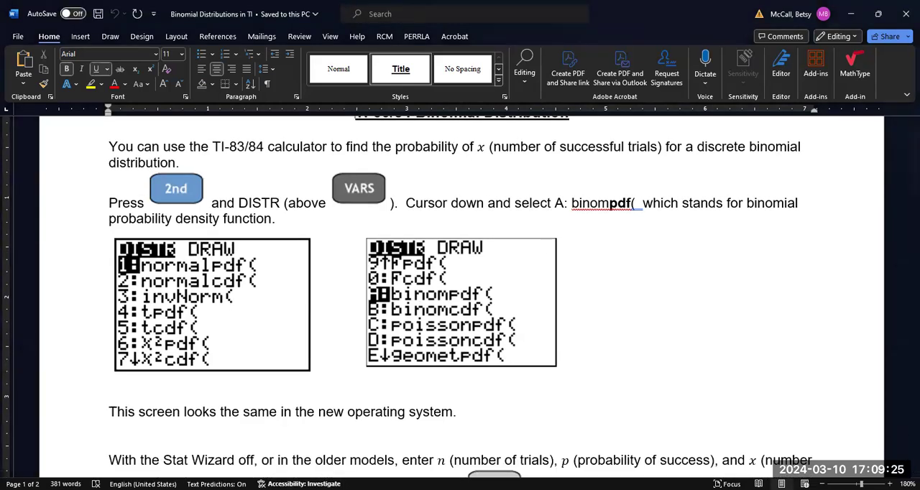
{"action": "scroll", "scroll_direction": "down", "scroll_amount": 3}
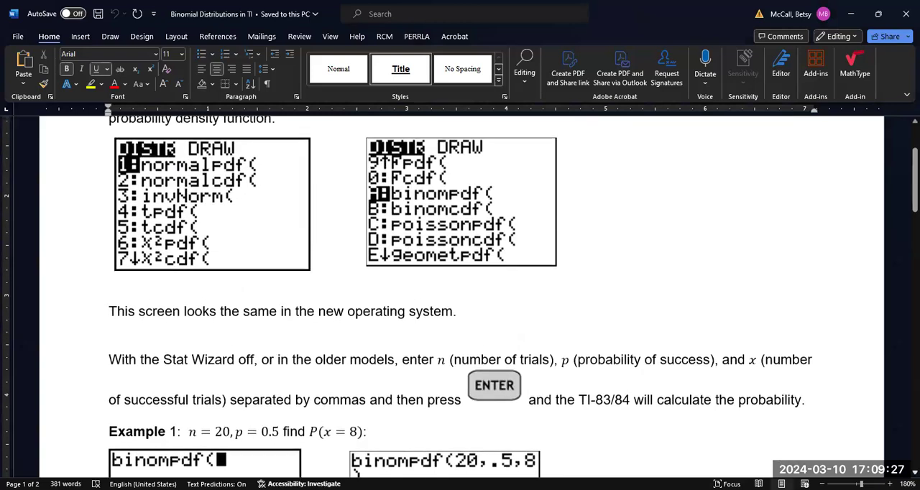
{"action": "scroll", "scroll_direction": "down", "scroll_amount": 3}
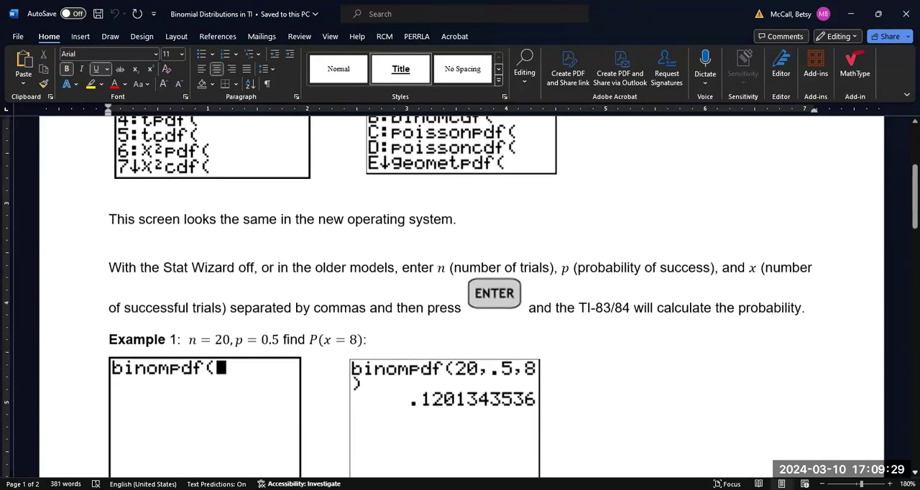
{"action": "scroll", "scroll_direction": "down", "scroll_amount": 3}
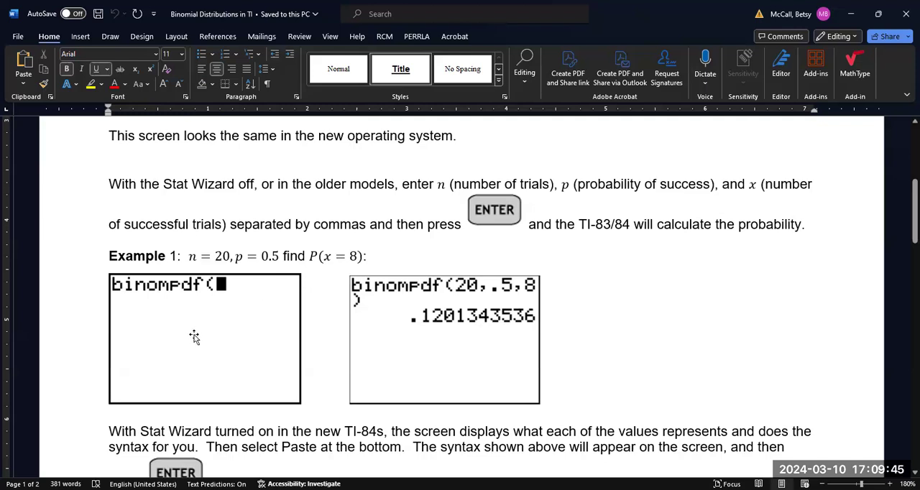
{"action": "mouse_move", "coordinate": [201, 351]}
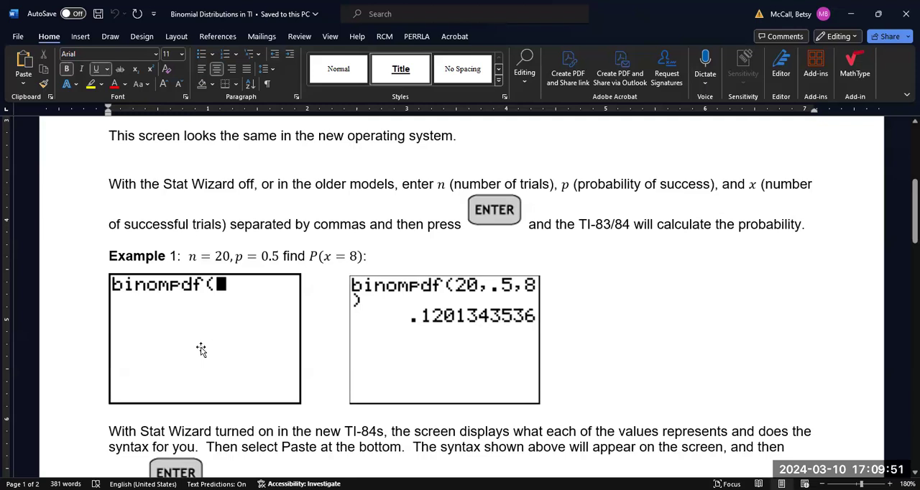
{"action": "mouse_move", "coordinate": [198, 319]}
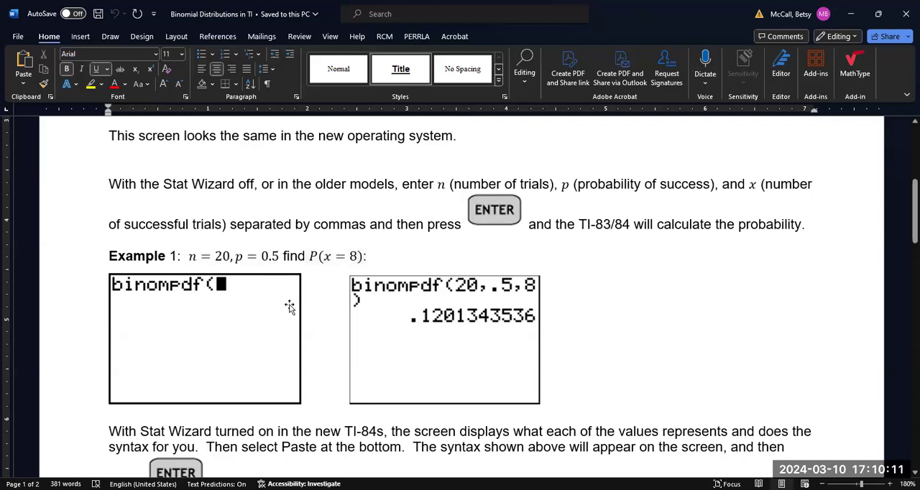
{"action": "mouse_move", "coordinate": [451, 298]}
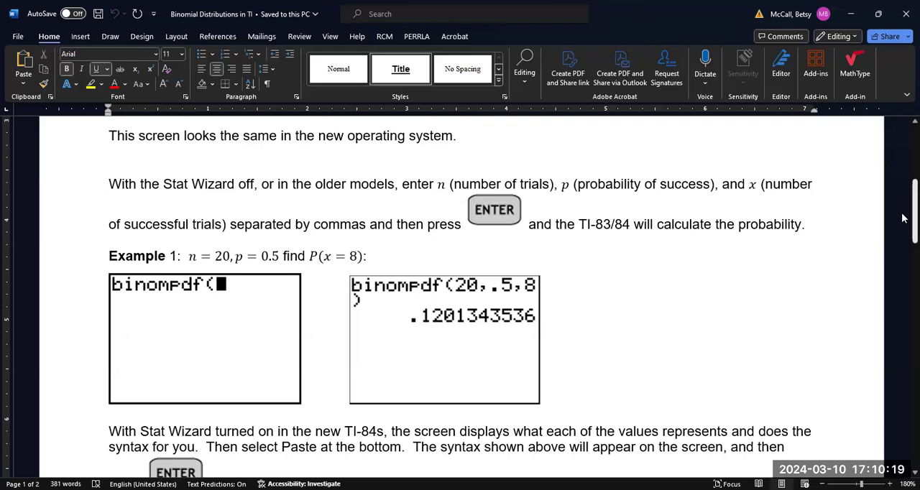
Step: Scroll to the binomcdf section and Example 2, binomcdf(5,.6,3) = 0.66304
{"action": "scroll", "scroll_direction": "down", "scroll_amount": 3}
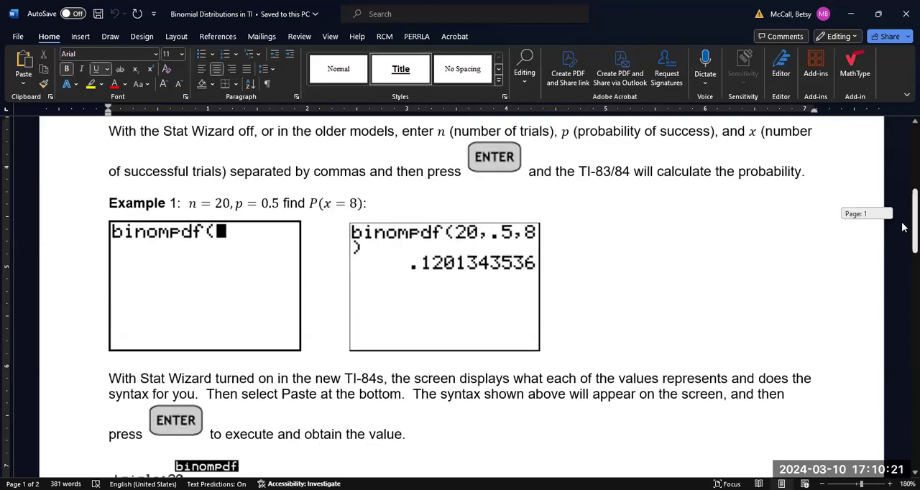
{"action": "scroll", "scroll_direction": "down", "scroll_amount": 3}
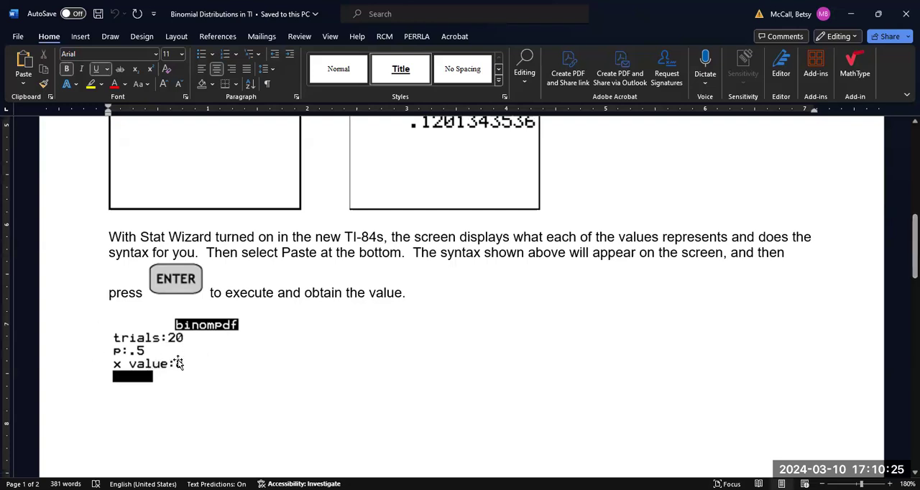
{"action": "type", "text": "8"}
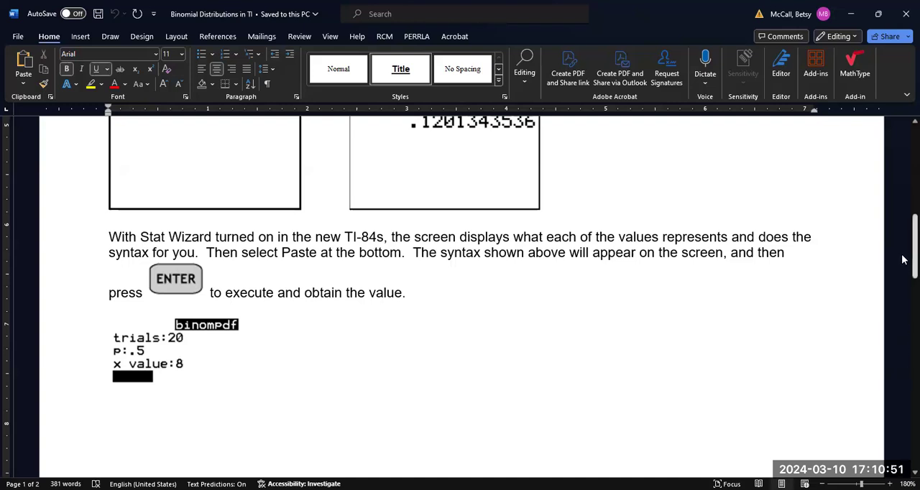
{"action": "scroll", "scroll_direction": "down", "scroll_amount": 3}
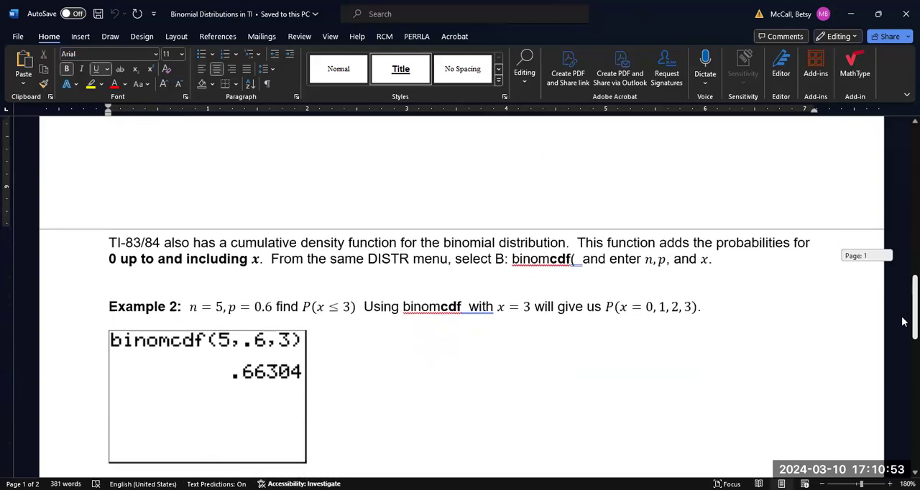
{"action": "scroll", "scroll_direction": "down", "scroll_amount": 3}
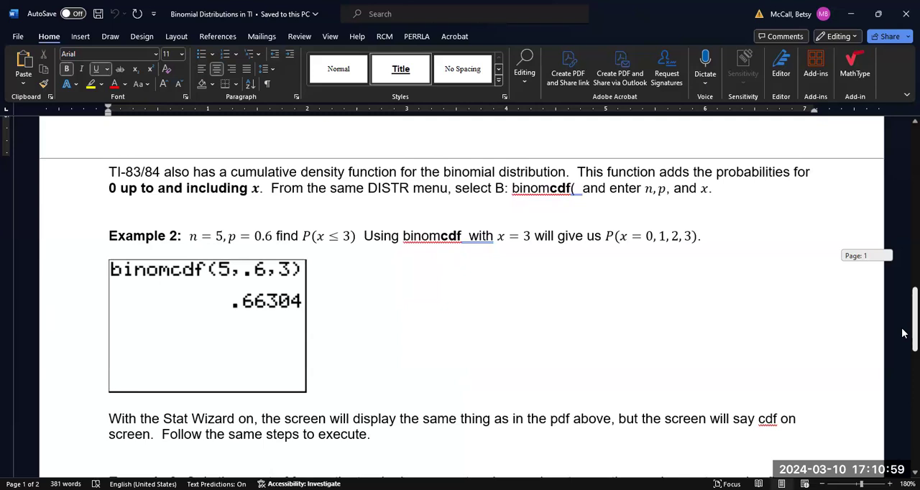
{"action": "scroll", "scroll_direction": "down", "scroll_amount": 3}
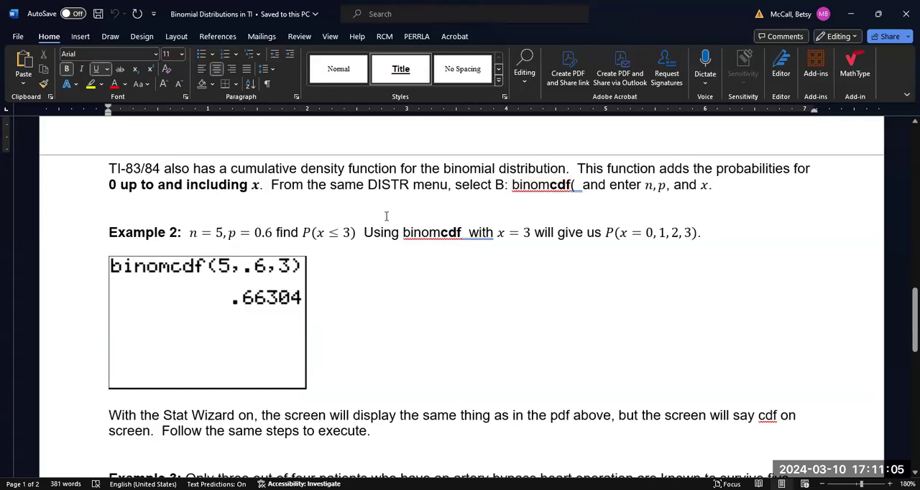
{"action": "mouse_move", "coordinate": [477, 211]}
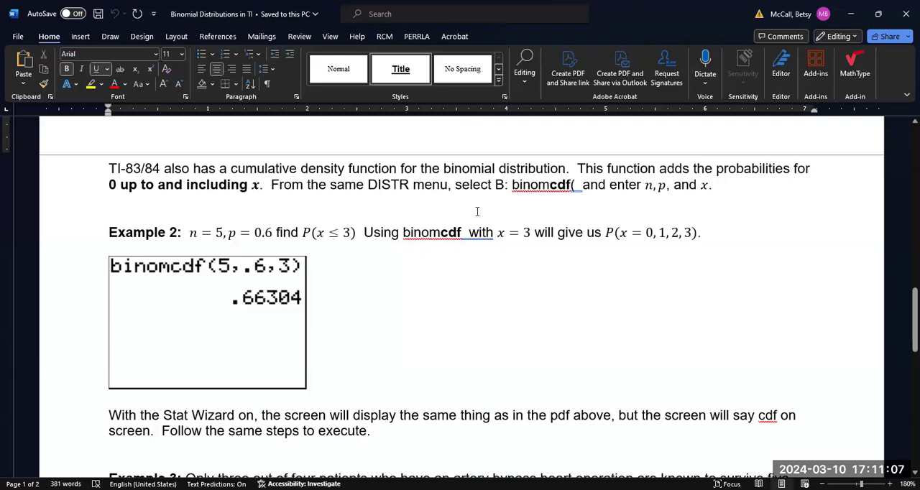
{"action": "mouse_move", "coordinate": [447, 193]}
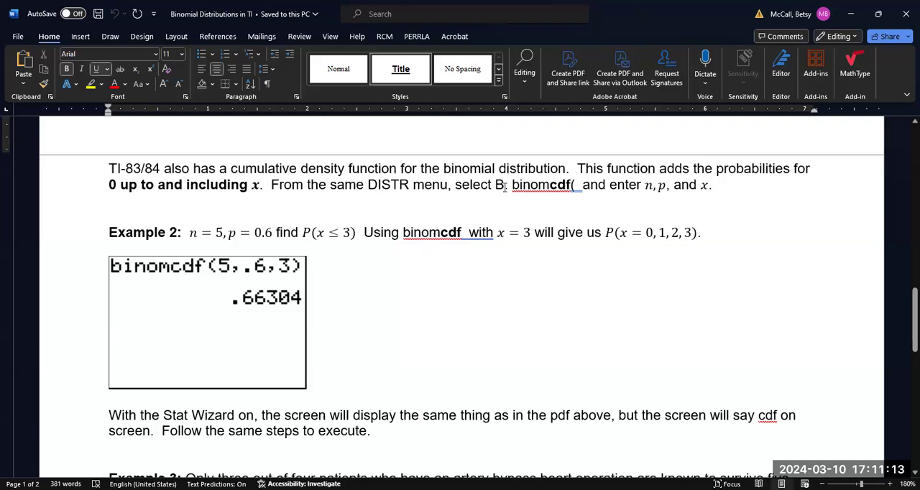
{"action": "double_click", "coordinate": [541, 184]}
{"action": "type", "text": ":"}
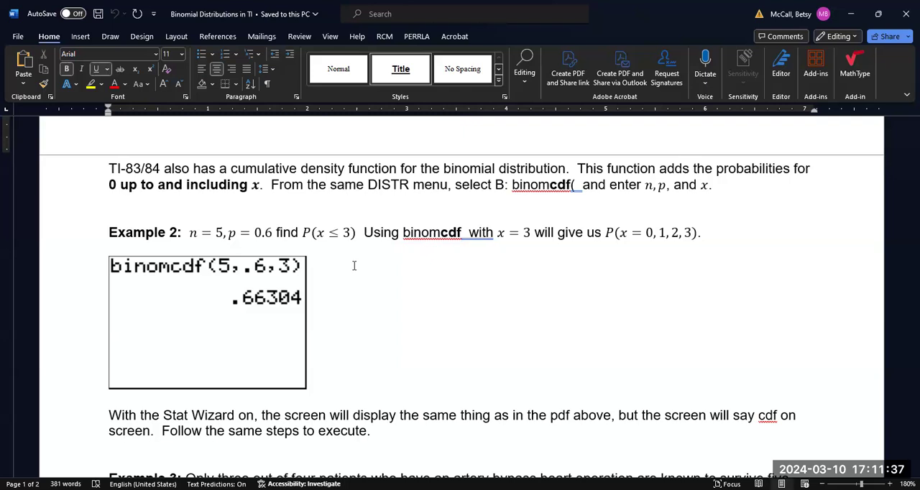
{"action": "mouse_move", "coordinate": [389, 259]}
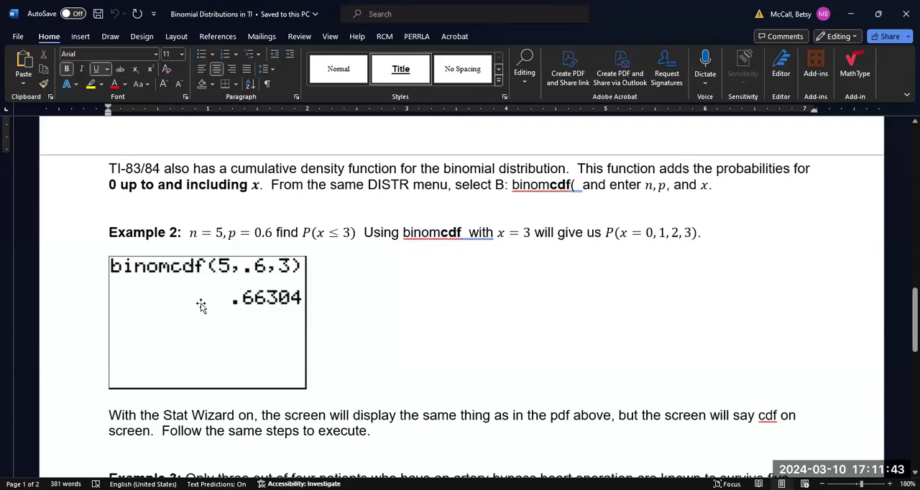
{"action": "mouse_move", "coordinate": [266, 305]}
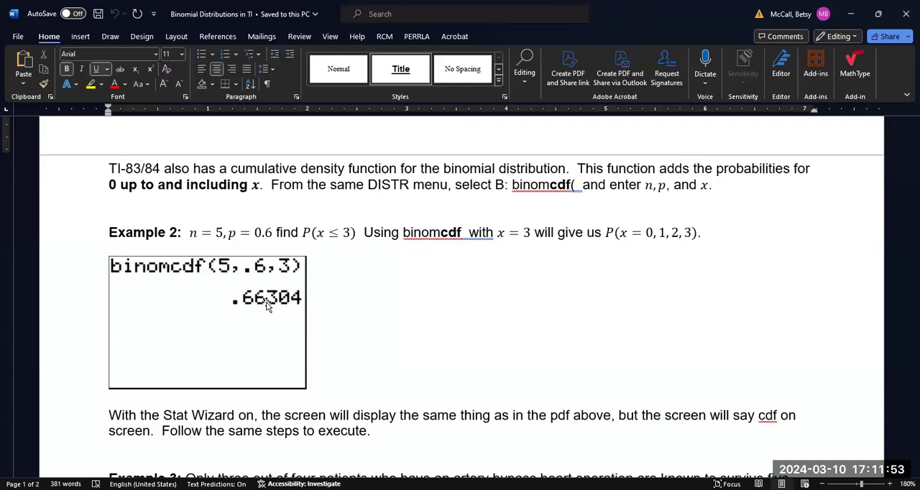
{"action": "mouse_move", "coordinate": [616, 272]}
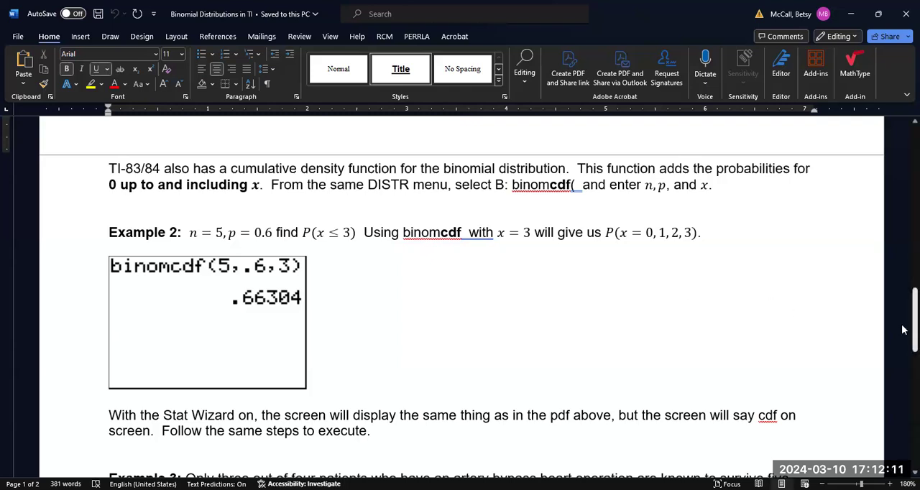
Step: Scroll to Example 3, computing P(x ≥ 4) as 1−binomcdf(7,.75,3) = 0.9294433594
{"action": "scroll", "scroll_direction": "down", "scroll_amount": 3}
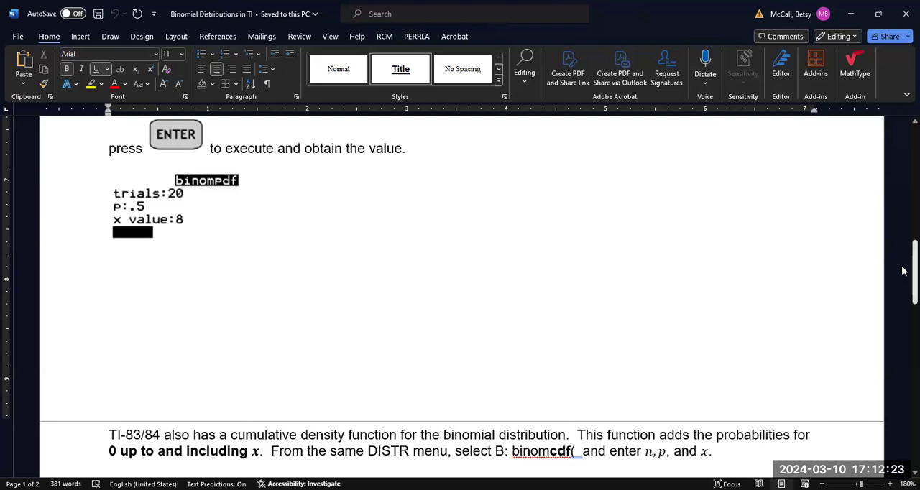
{"action": "scroll", "scroll_direction": "down", "scroll_amount": 3}
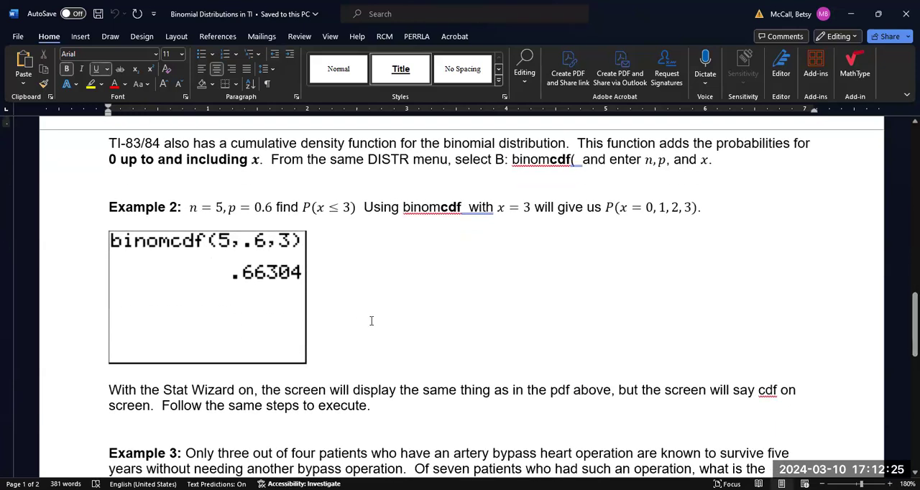
{"action": "mouse_move", "coordinate": [905, 311]}
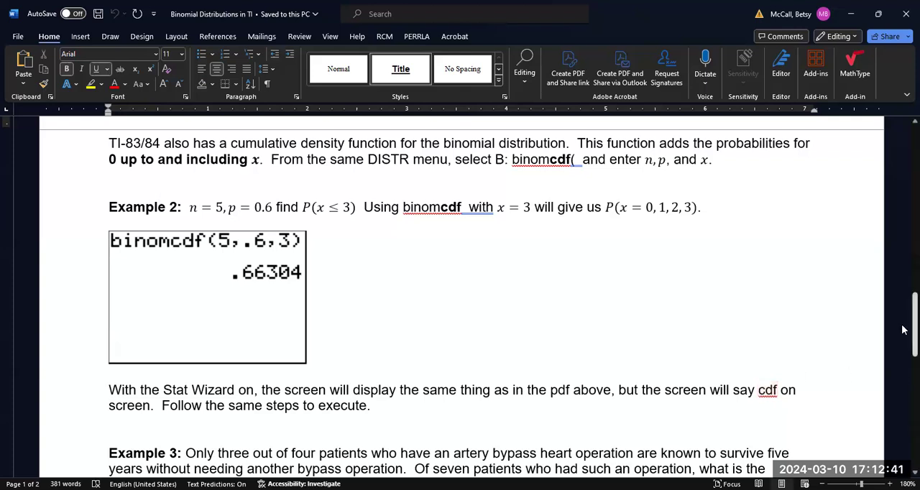
{"action": "scroll", "scroll_direction": "down", "scroll_amount": 3}
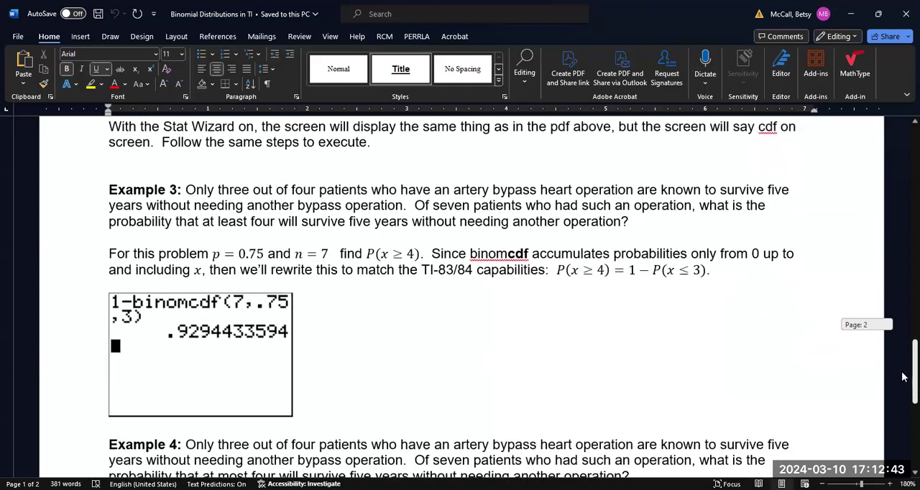
{"action": "scroll", "scroll_direction": "down", "scroll_amount": 3}
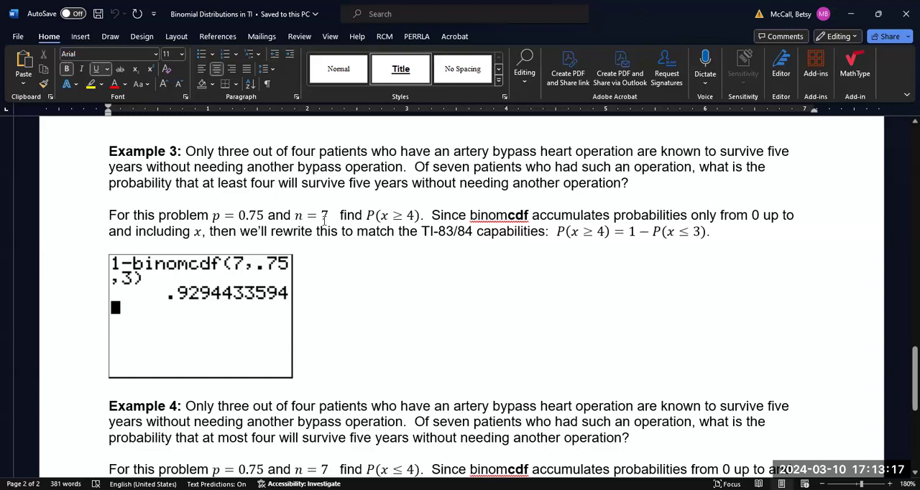
{"action": "mouse_move", "coordinate": [367, 256]}
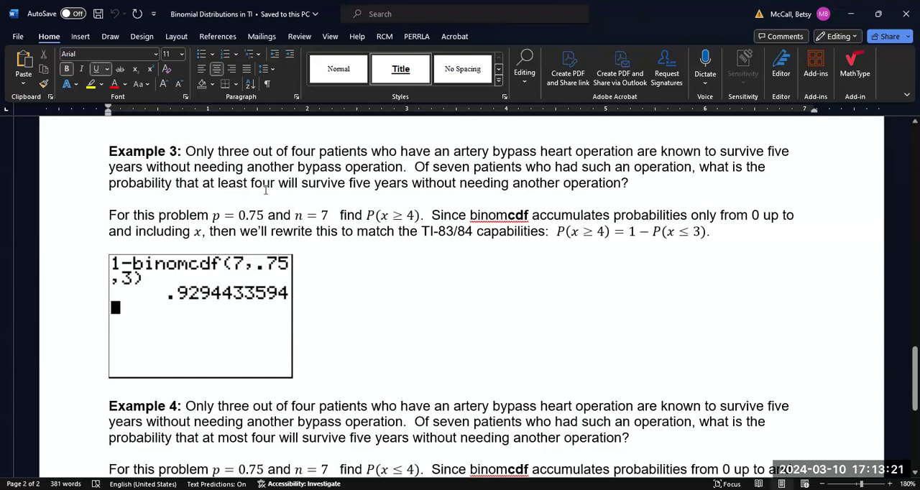
{"action": "mouse_move", "coordinate": [296, 181]}
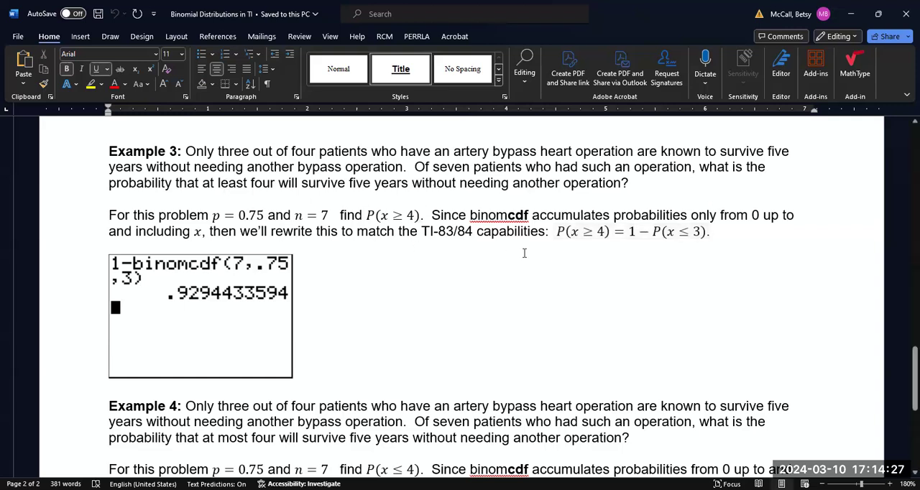
{"action": "mouse_move", "coordinate": [146, 279]}
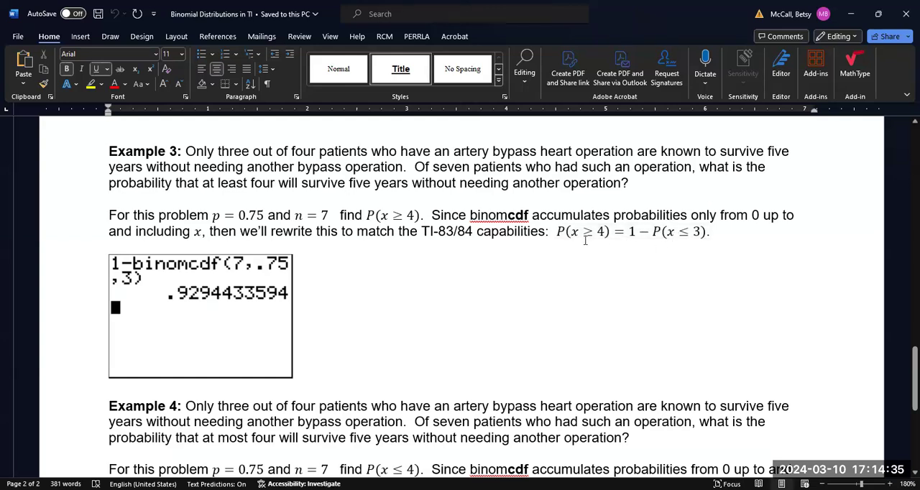
{"action": "mouse_move", "coordinate": [172, 284]}
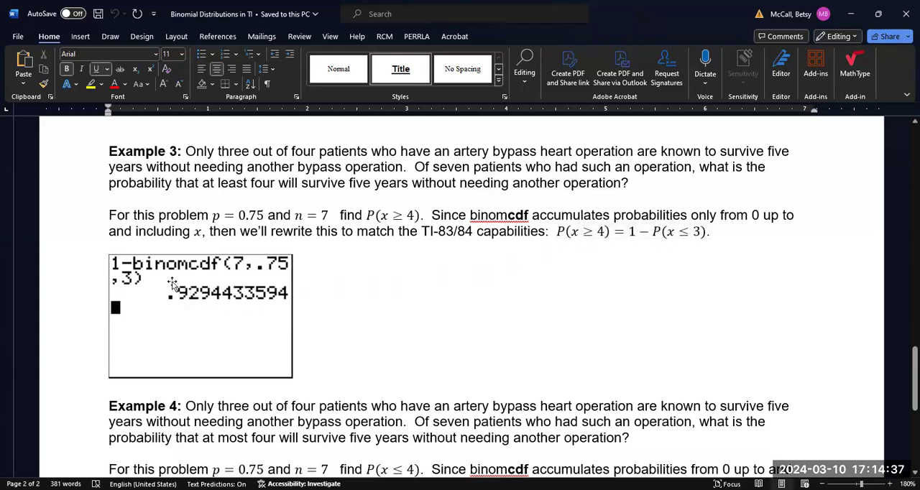
{"action": "mouse_move", "coordinate": [158, 273]}
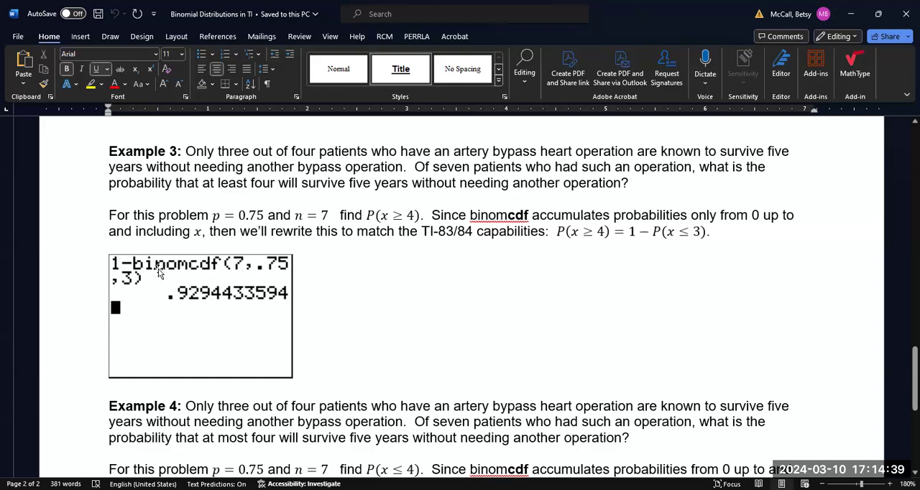
{"action": "mouse_move", "coordinate": [161, 272]}
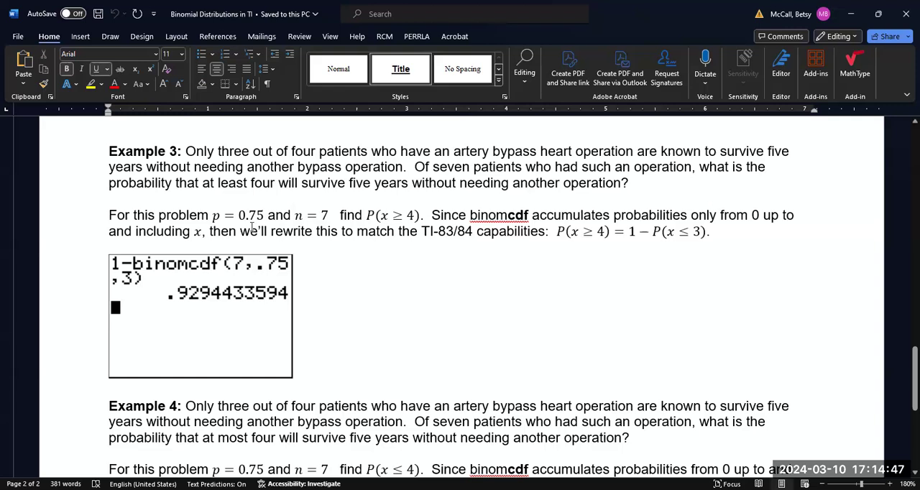
{"action": "mouse_move", "coordinate": [128, 281]}
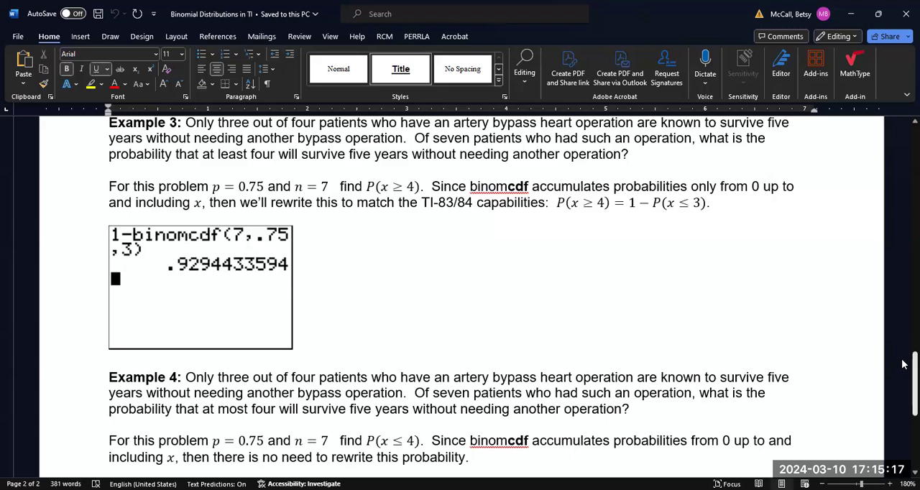
Step: Scroll to Example 4's binomcdf(7,.75,4) screenshot giving 0.2435913086
{"action": "scroll", "scroll_direction": "down", "scroll_amount": 3}
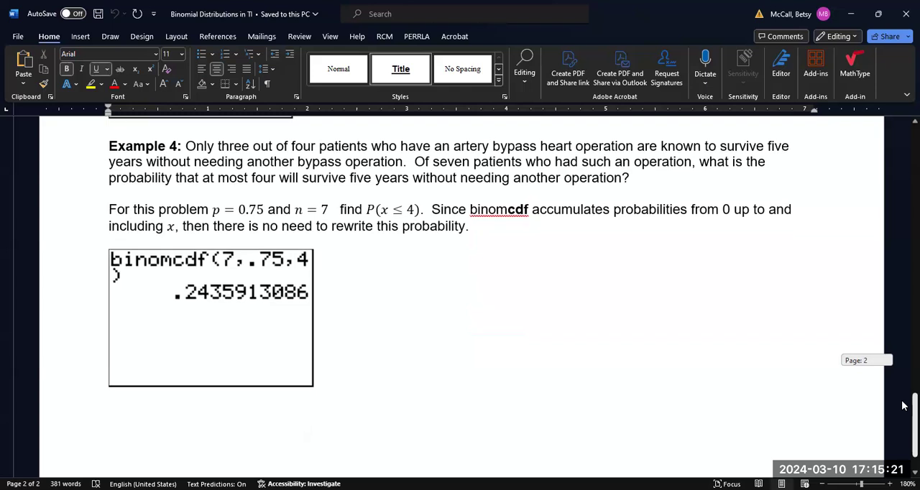
{"action": "mouse_move", "coordinate": [303, 267]}
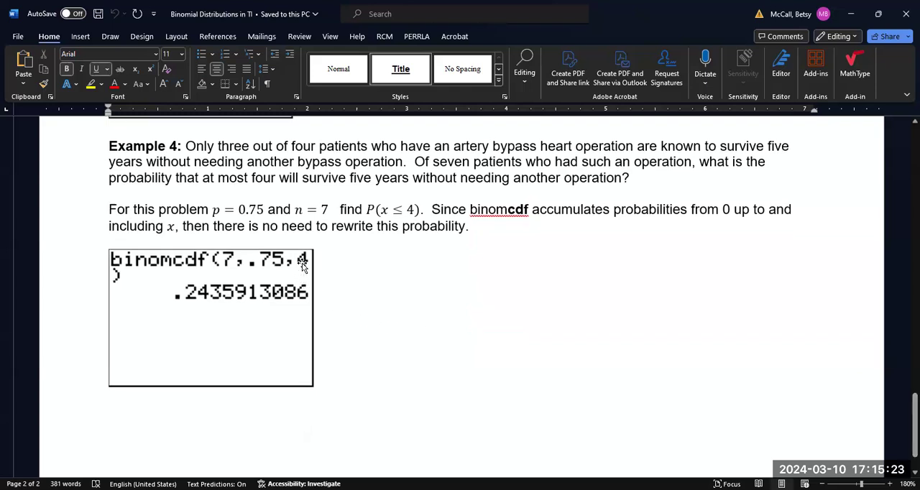
{"action": "mouse_move", "coordinate": [426, 178]}
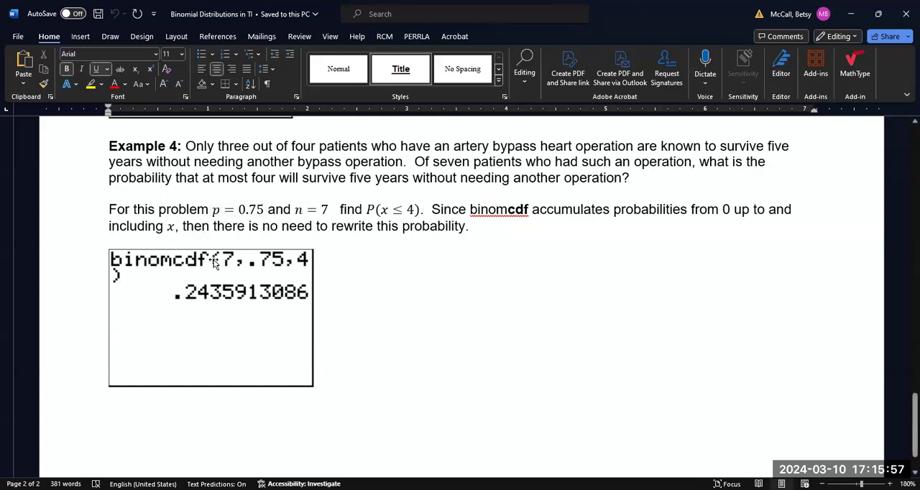
{"action": "mouse_move", "coordinate": [280, 265]}
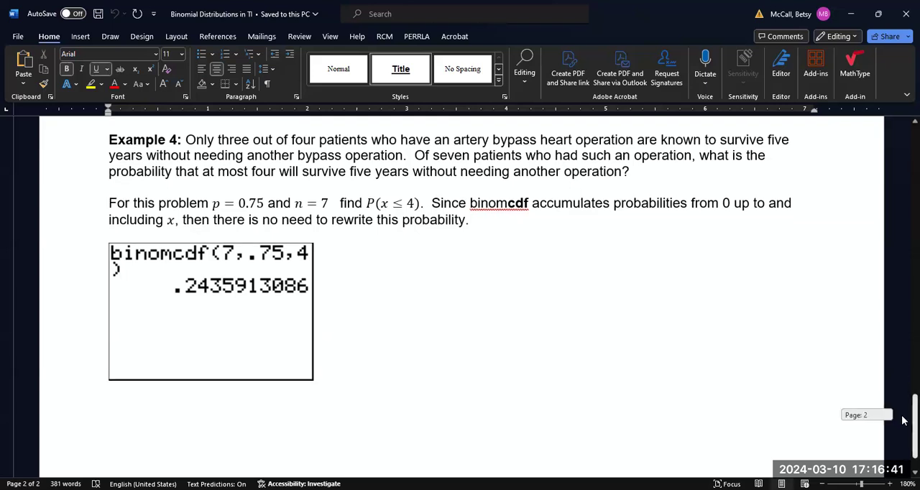
{"action": "scroll", "scroll_direction": "down", "scroll_amount": 3}
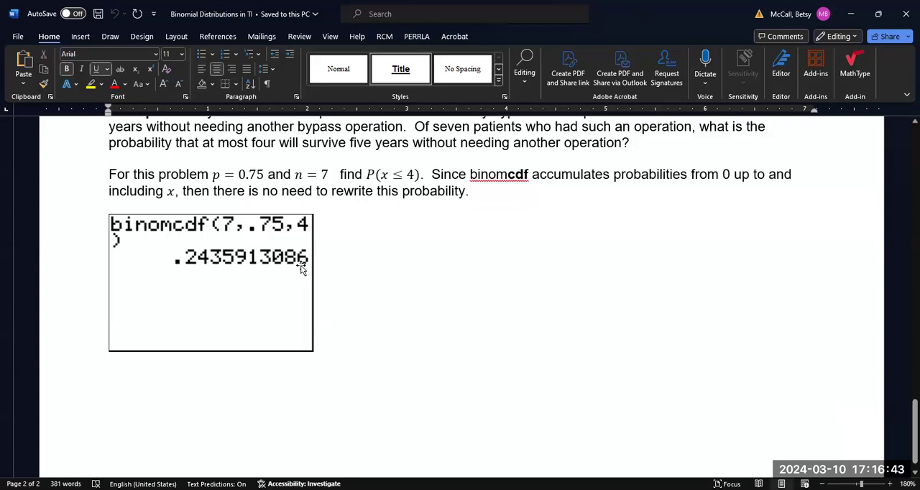